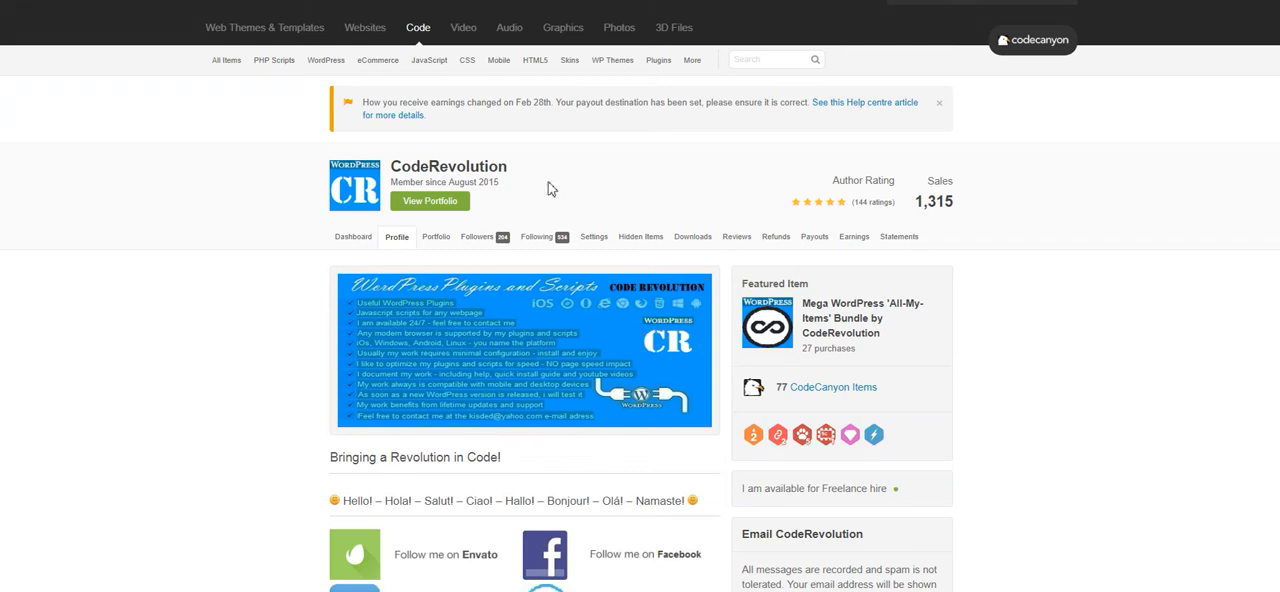
mouse_move(692, 200)
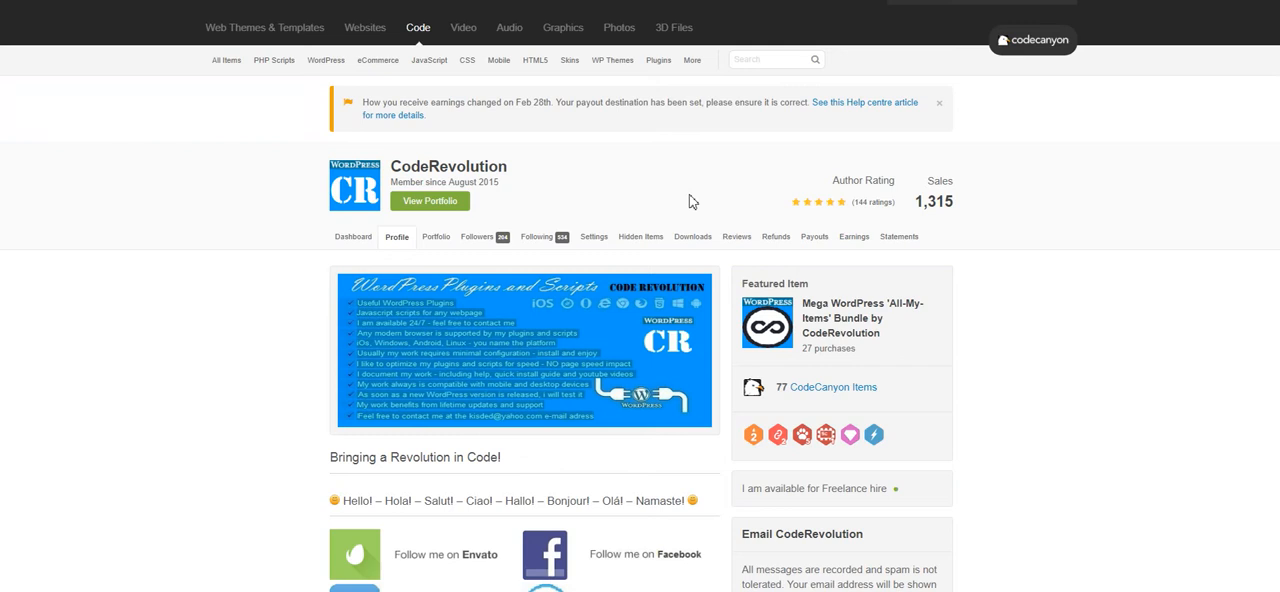
mouse_move(732, 184)
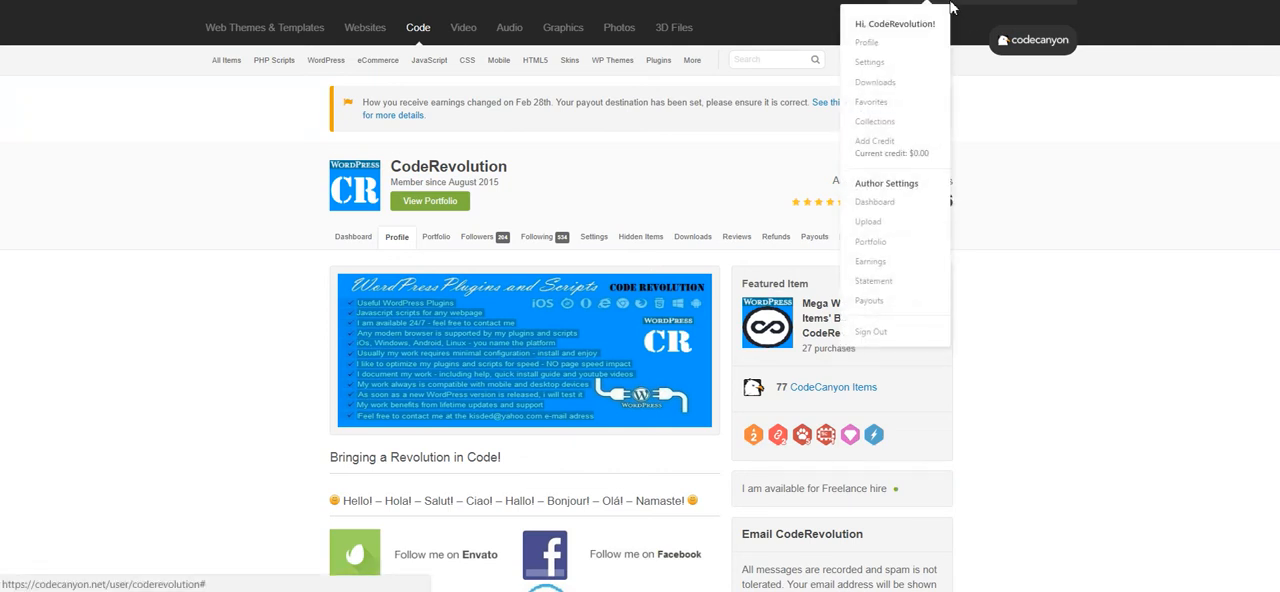
mouse_move(870, 242)
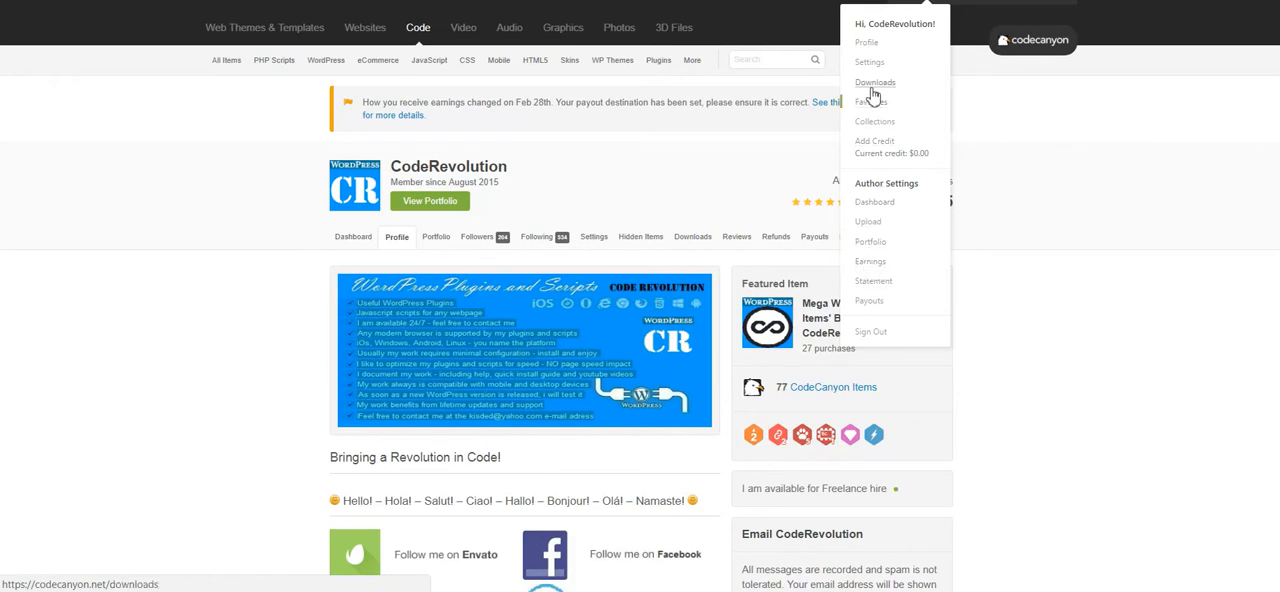
- Go to the account's Downloads page listing the purchased Madang theme
click(876, 82)
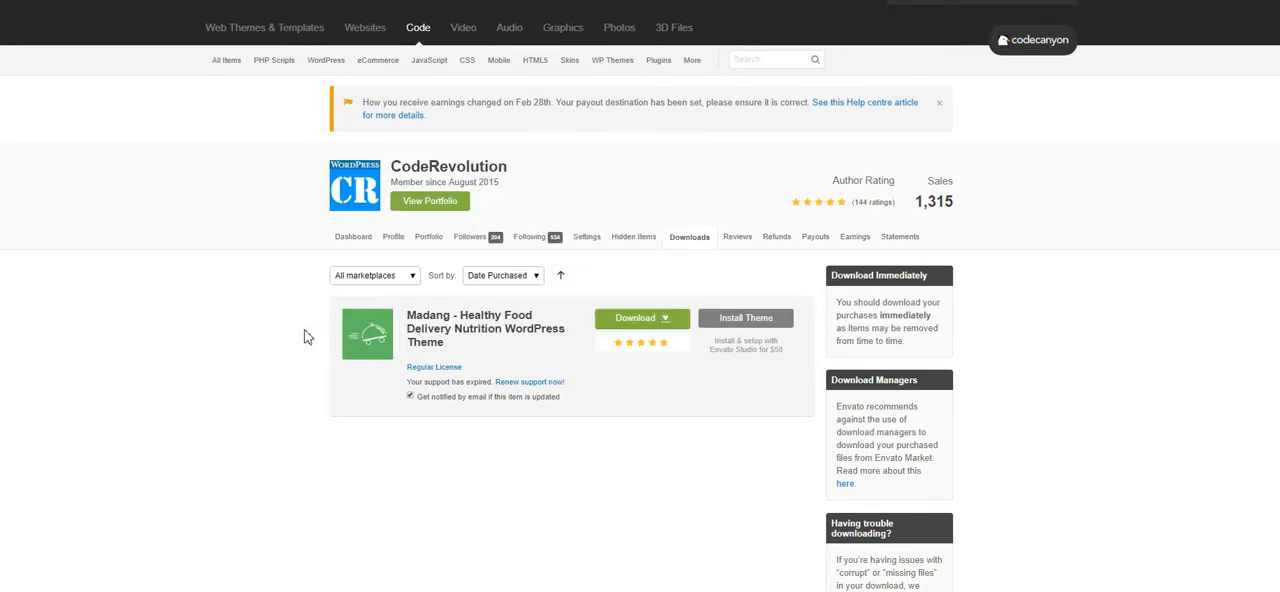
mouse_move(280, 336)
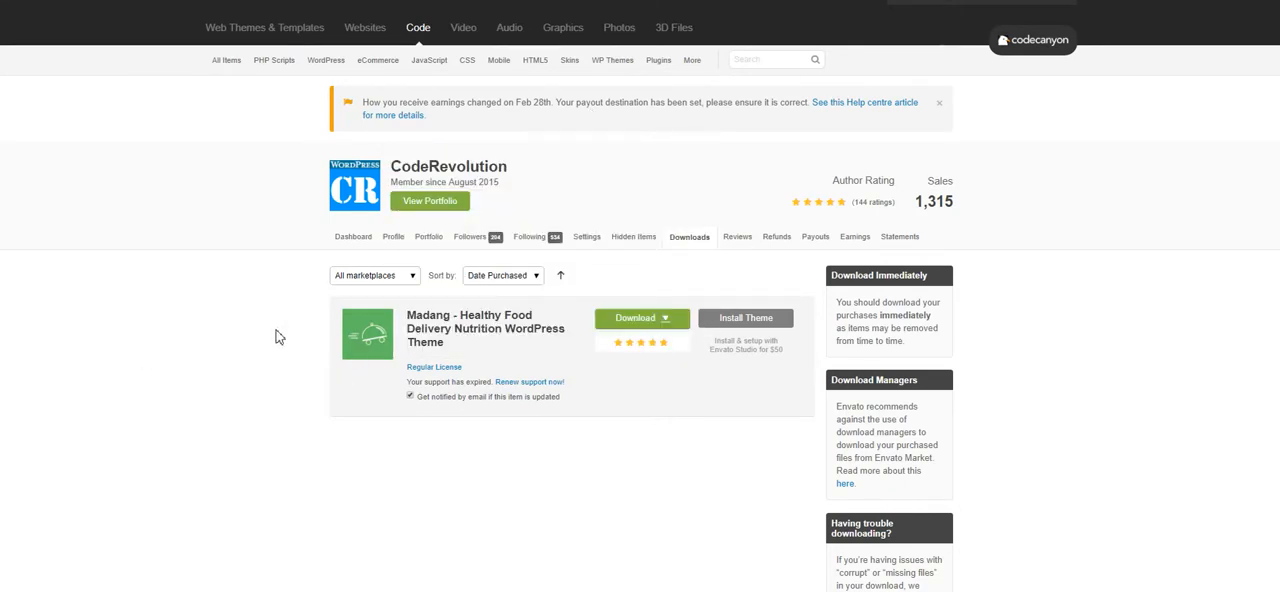
mouse_move(464, 428)
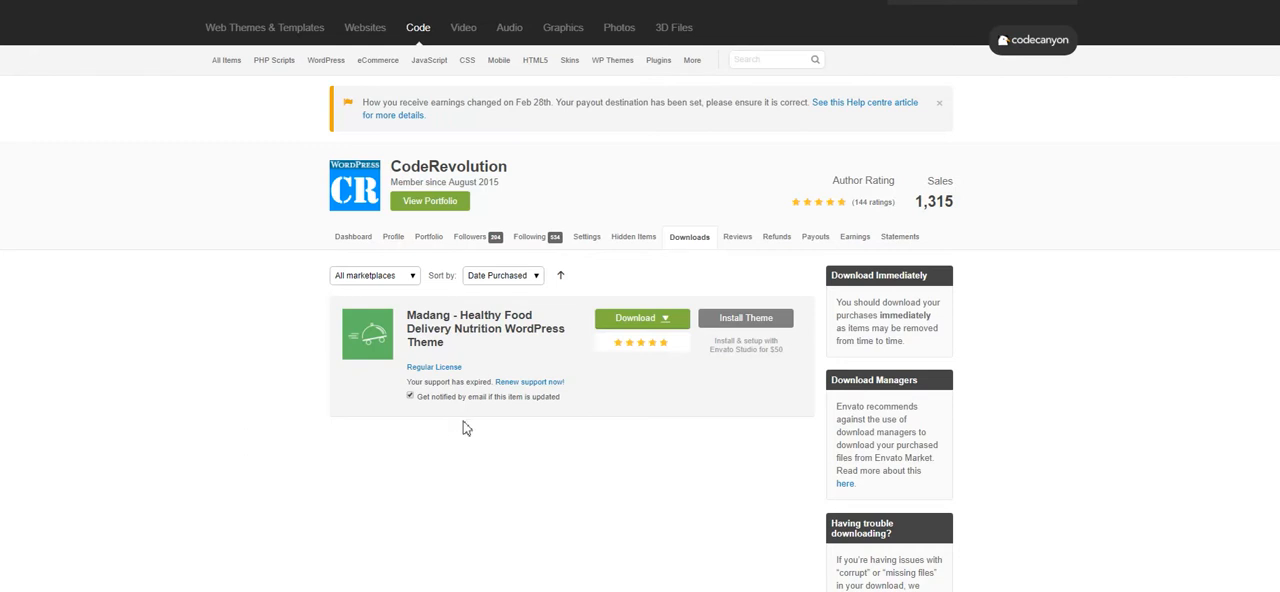
mouse_move(630, 330)
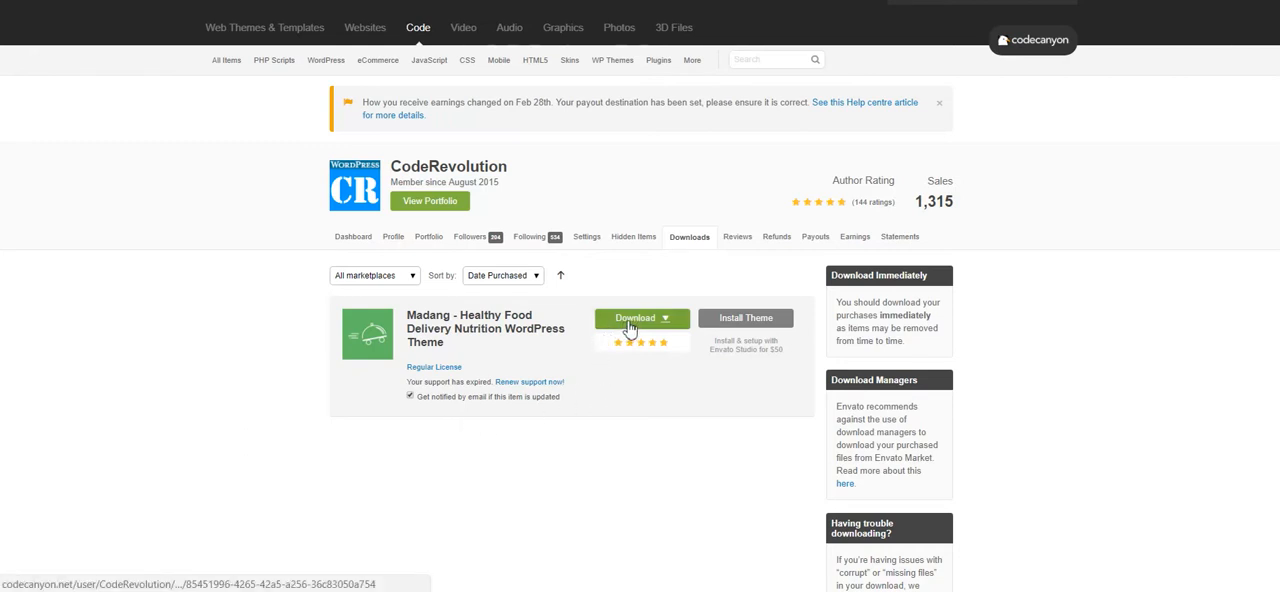
- Download Madang's 'License certificate & purchase code (text)' file and reveal it in its folder
click(640, 318)
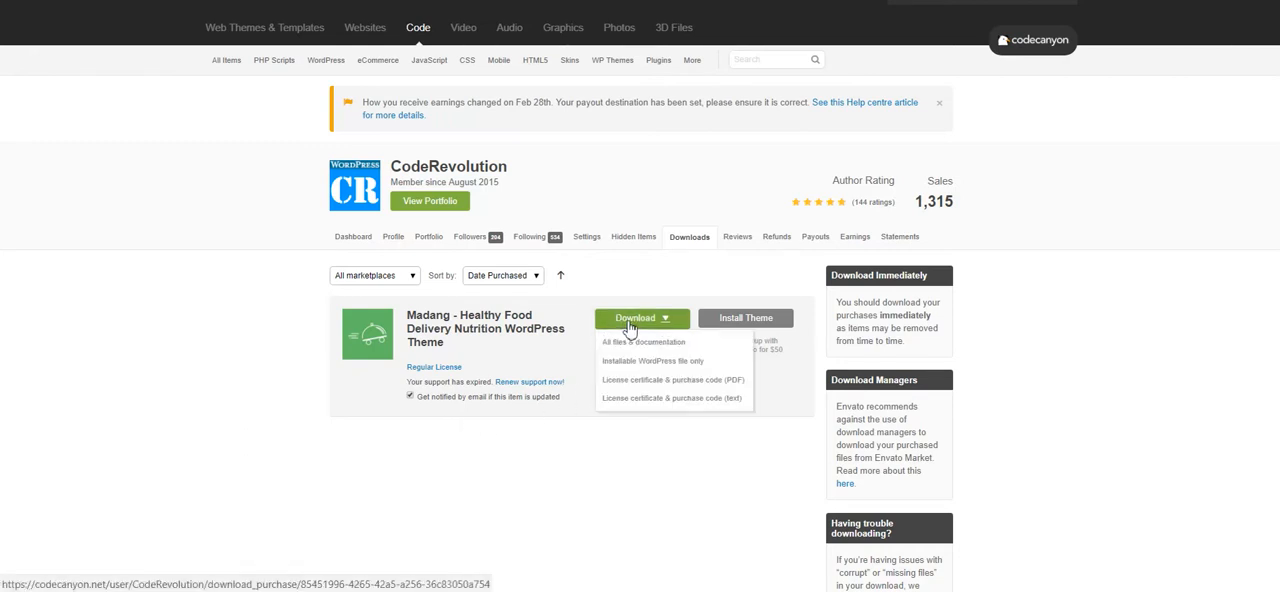
mouse_move(638, 400)
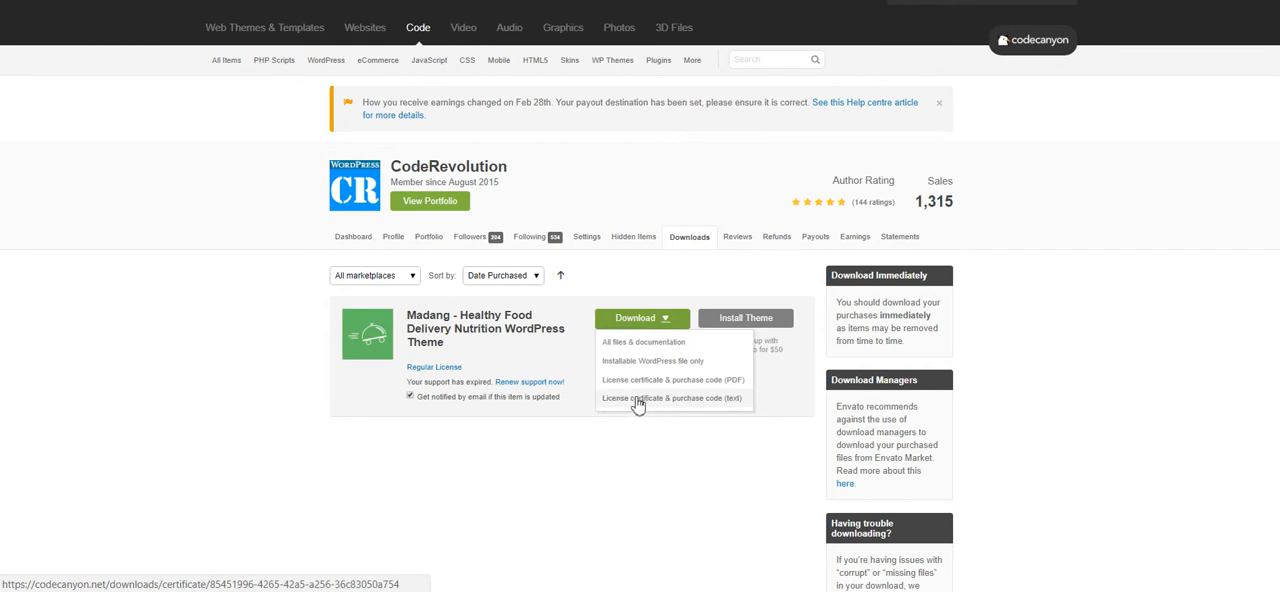
mouse_move(668, 408)
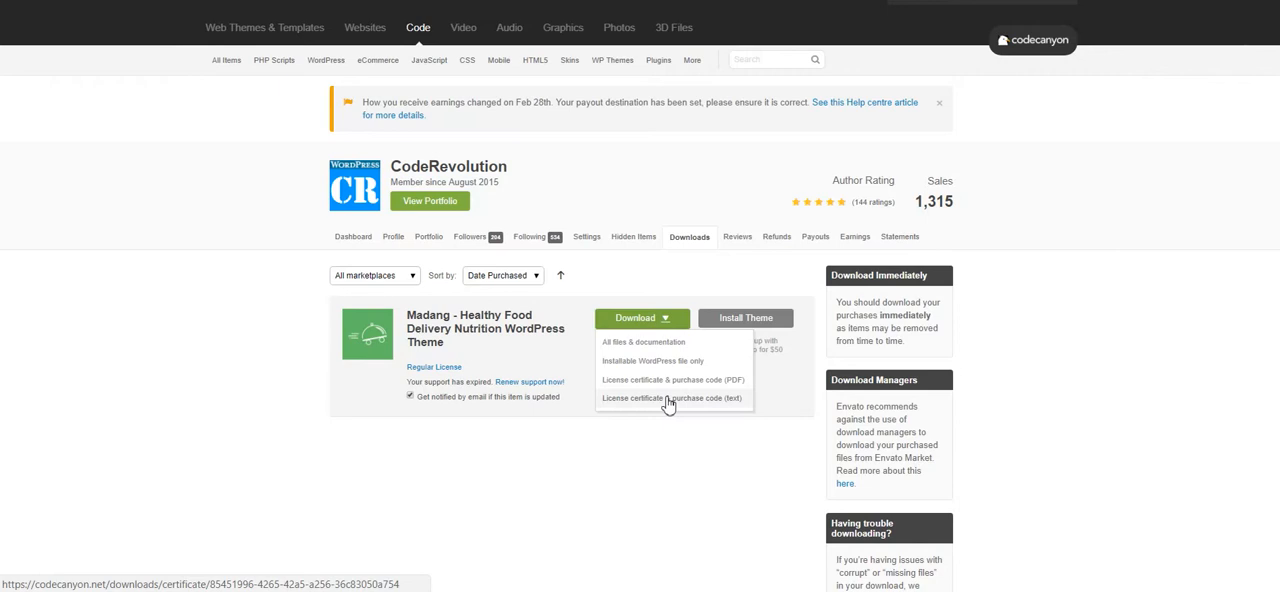
click(674, 398)
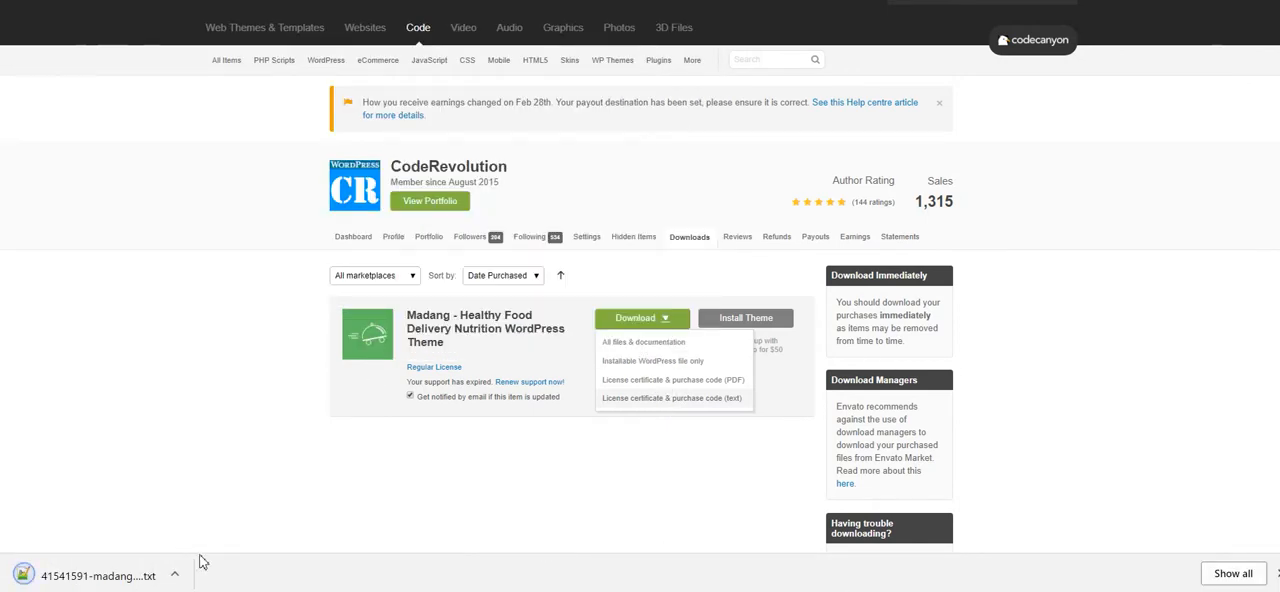
click(174, 574)
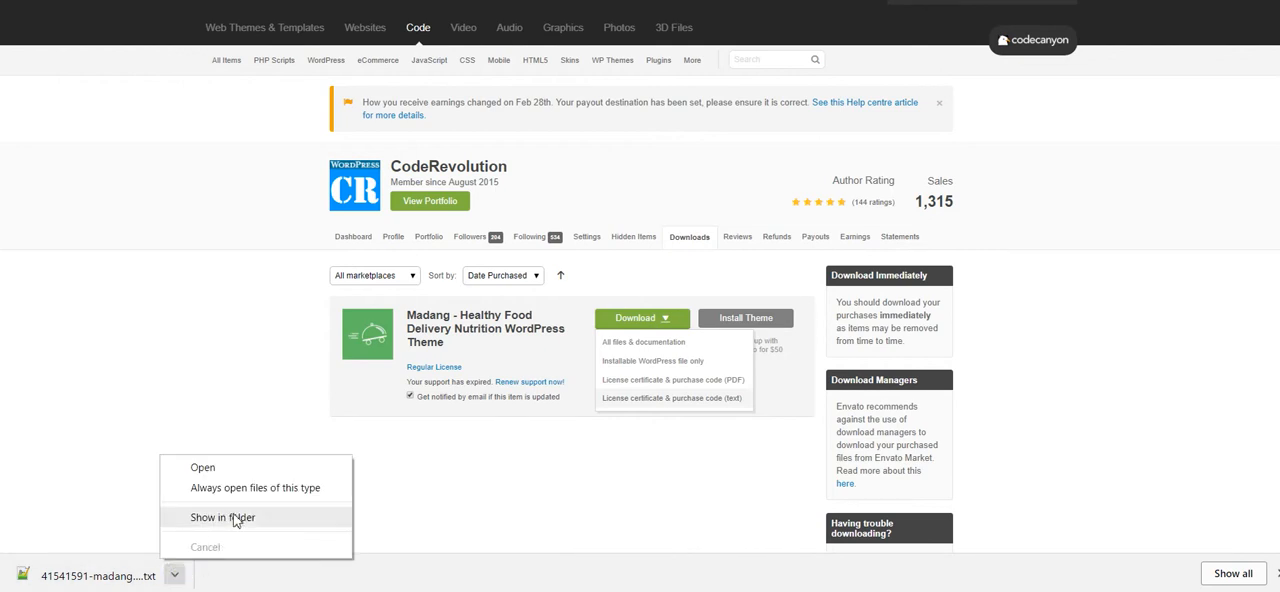
click(222, 516)
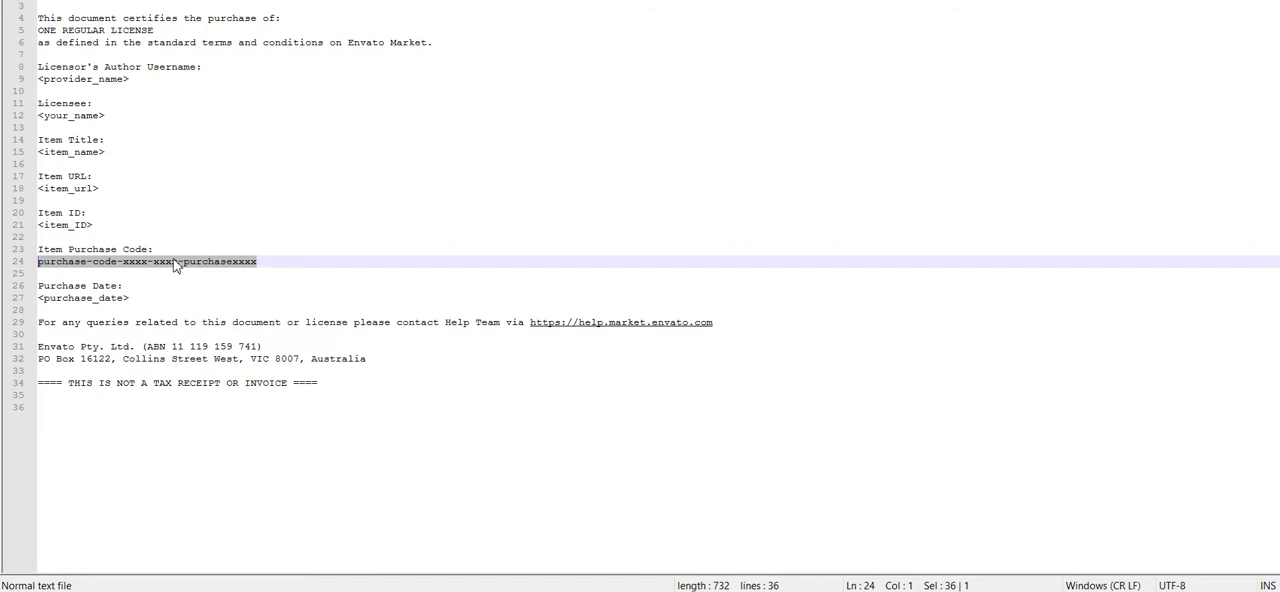
mouse_move(508, 238)
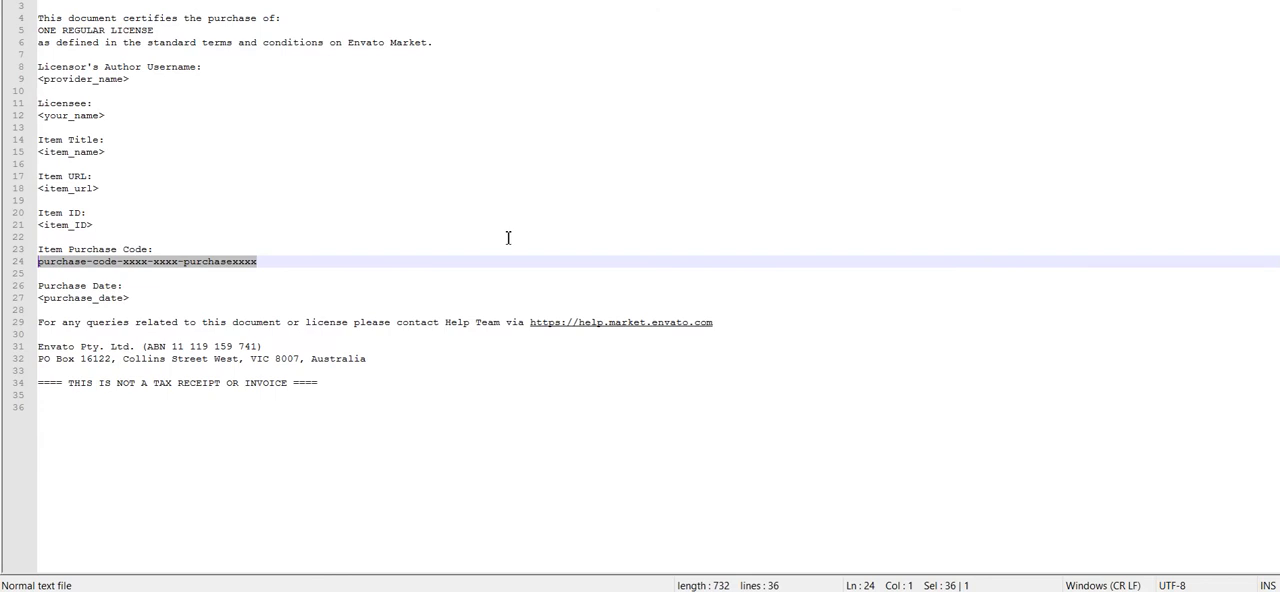
mouse_move(722, 58)
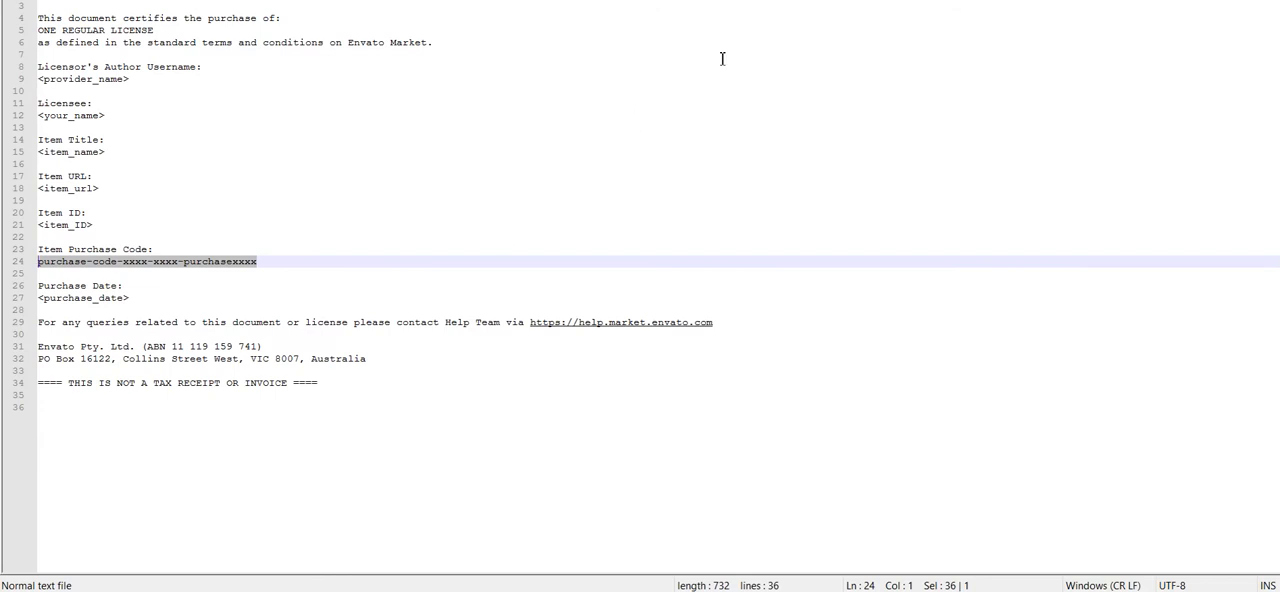